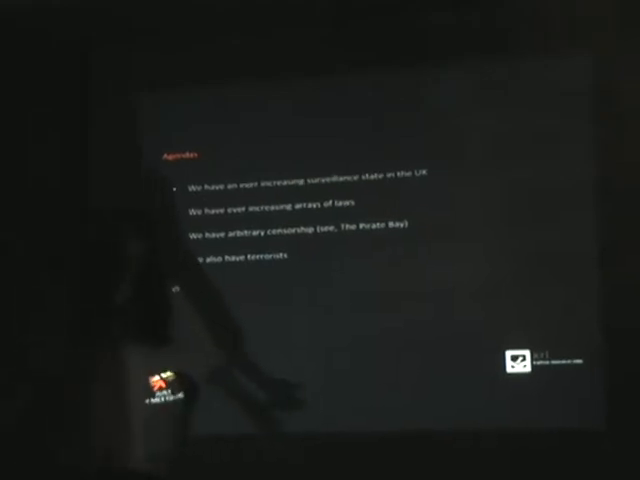
{"action": "key", "text": "right"}
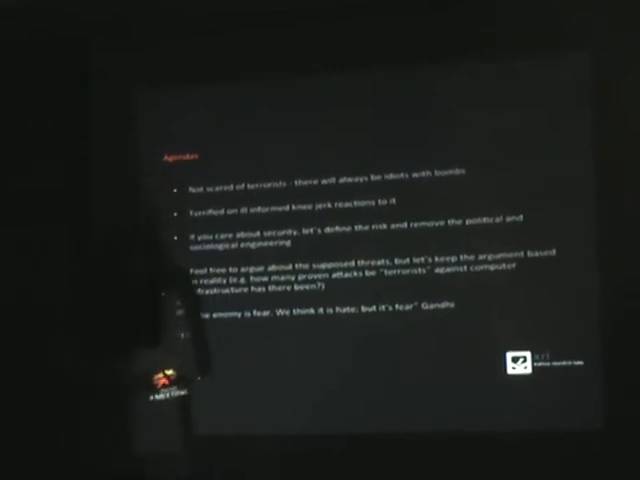